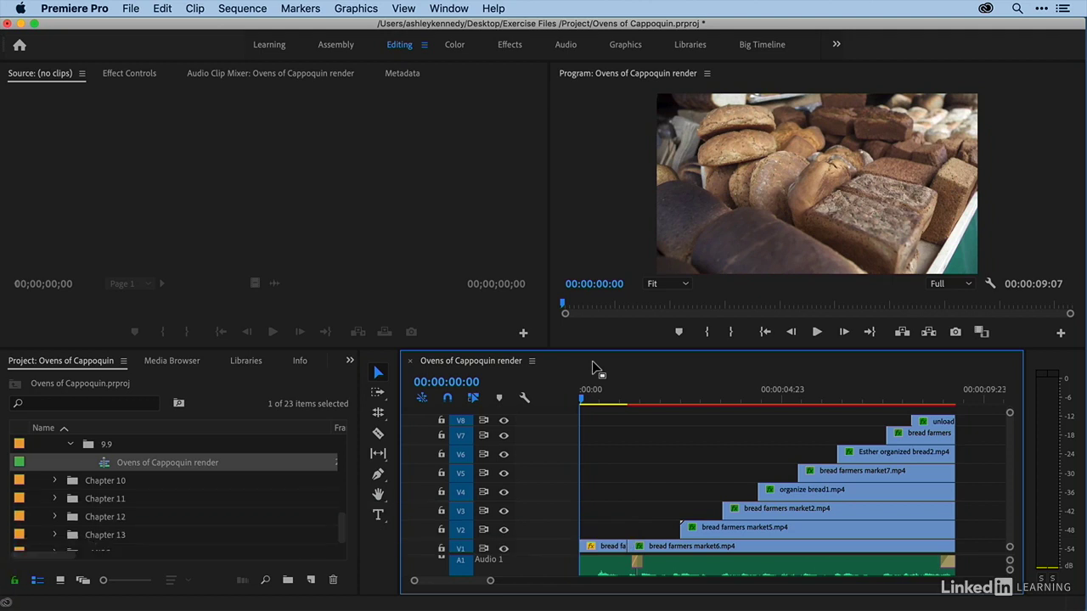
{"action": "mouse_move", "coordinate": [725, 450]}
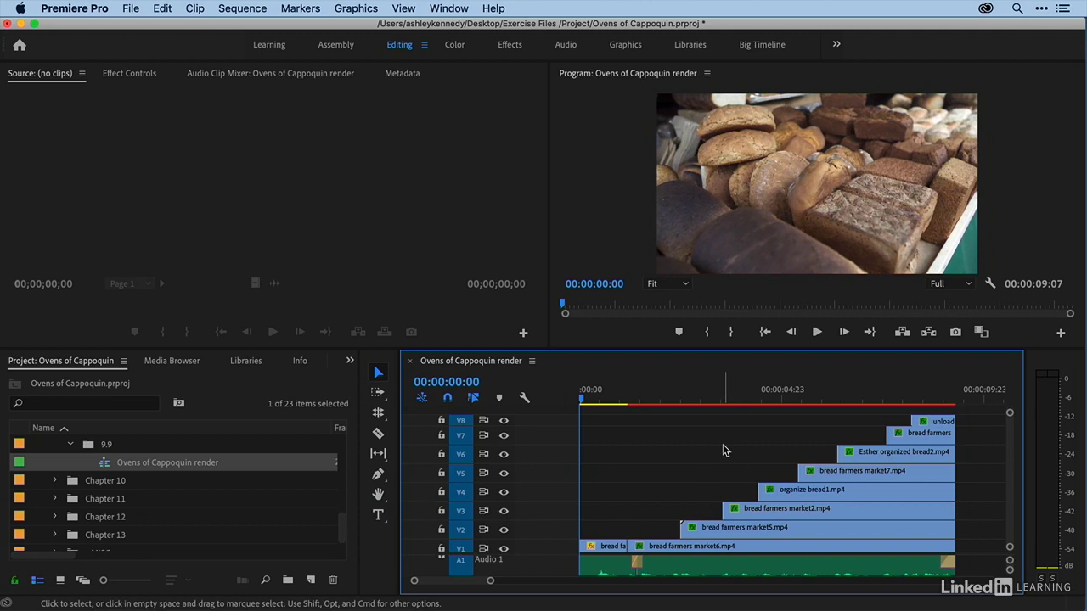
{"action": "mouse_move", "coordinate": [703, 452]}
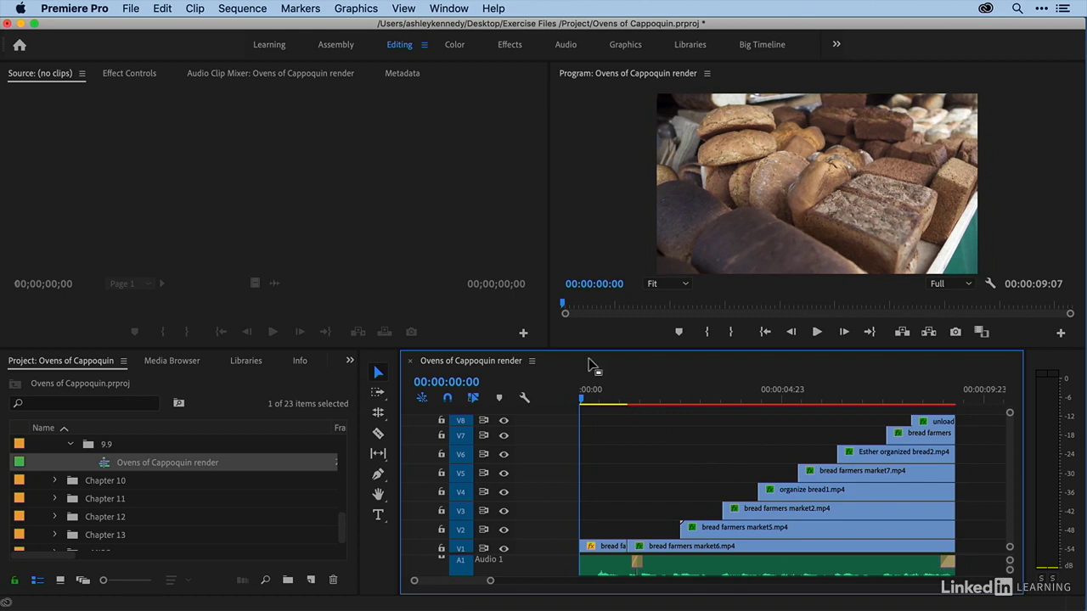
Step: Play the unrendered 'Ovens of Cappoquin render' sequence from the start through to its end
{"action": "left_click", "coordinate": [815, 332]}
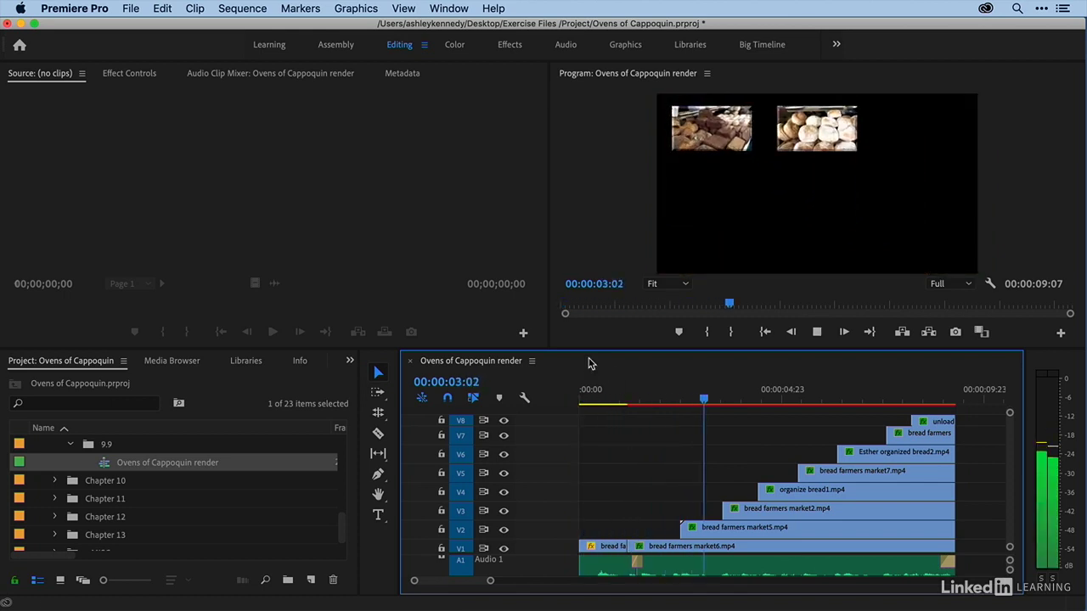
{"action": "left_click", "coordinate": [783, 389]}
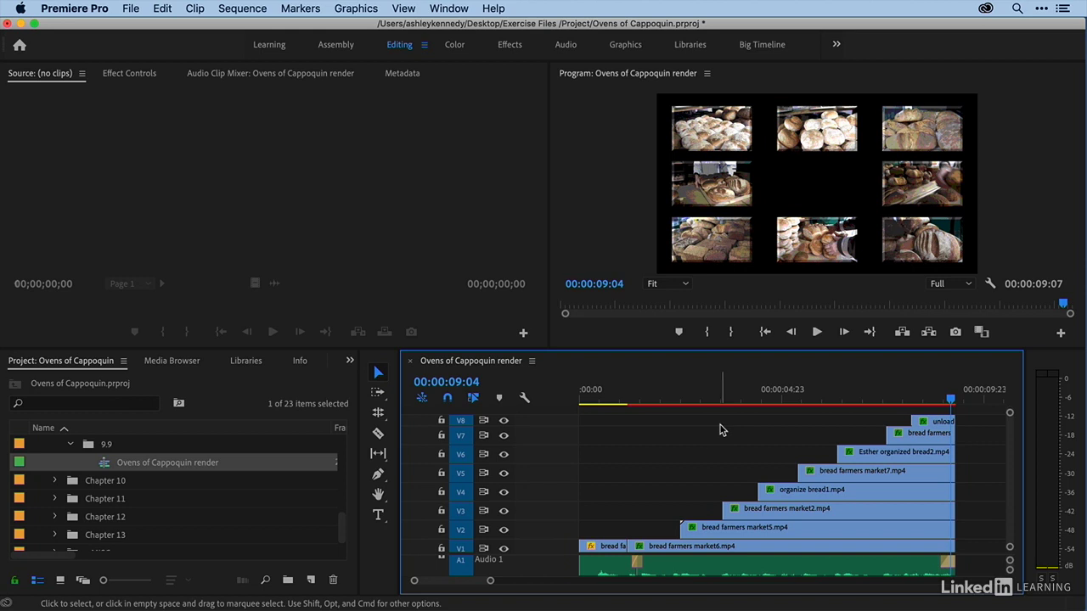
{"action": "mouse_move", "coordinate": [785, 422]}
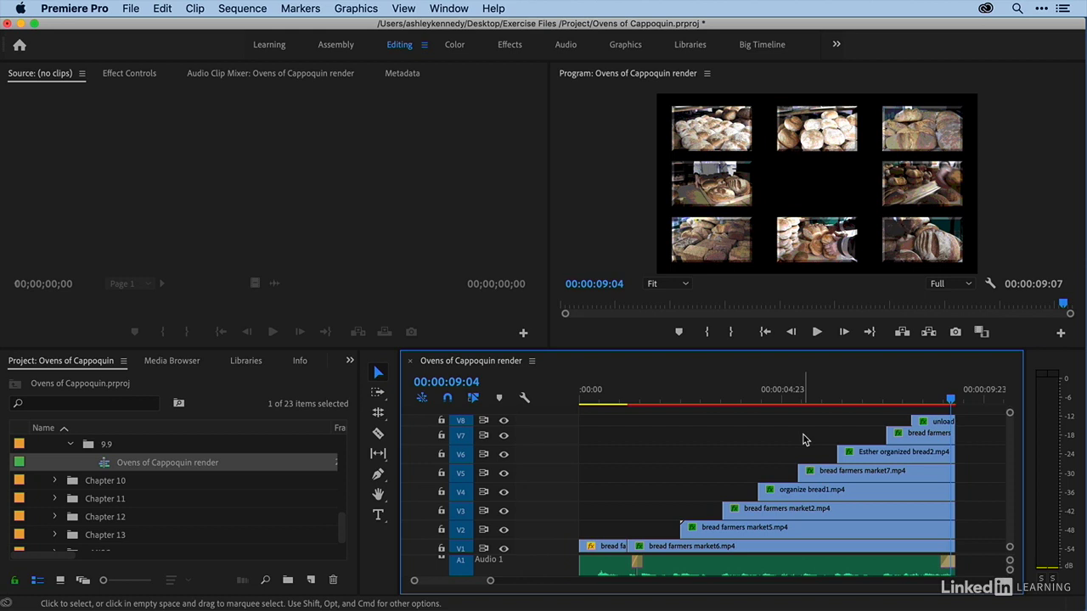
{"action": "mouse_move", "coordinate": [760, 451]}
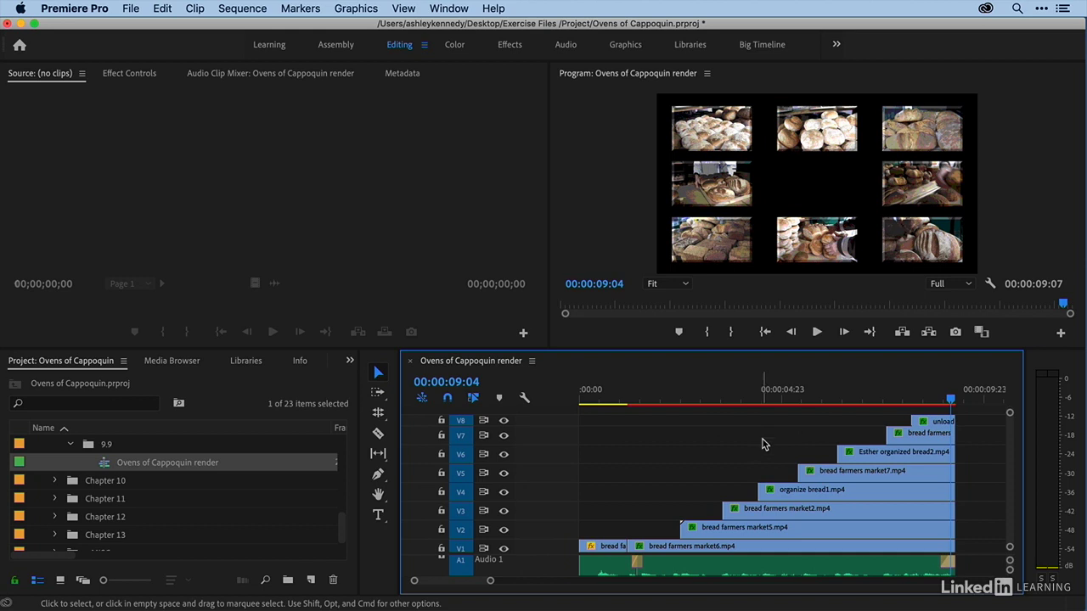
Step: Turn on the dropped frame indicator from the Program Monitor display options
{"action": "left_click", "coordinate": [988, 284]}
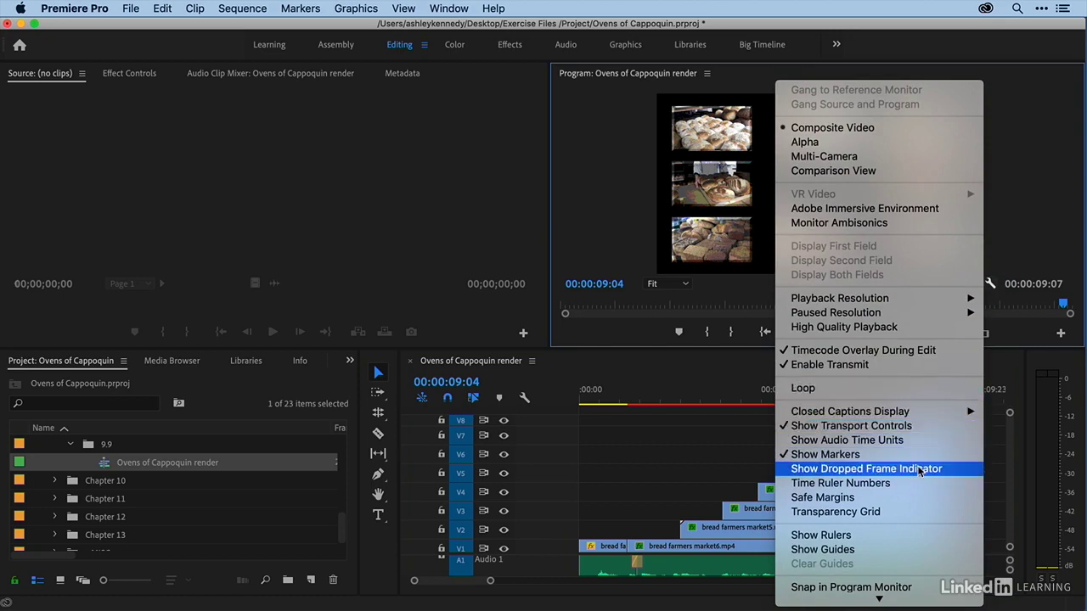
{"action": "left_click", "coordinate": [866, 468]}
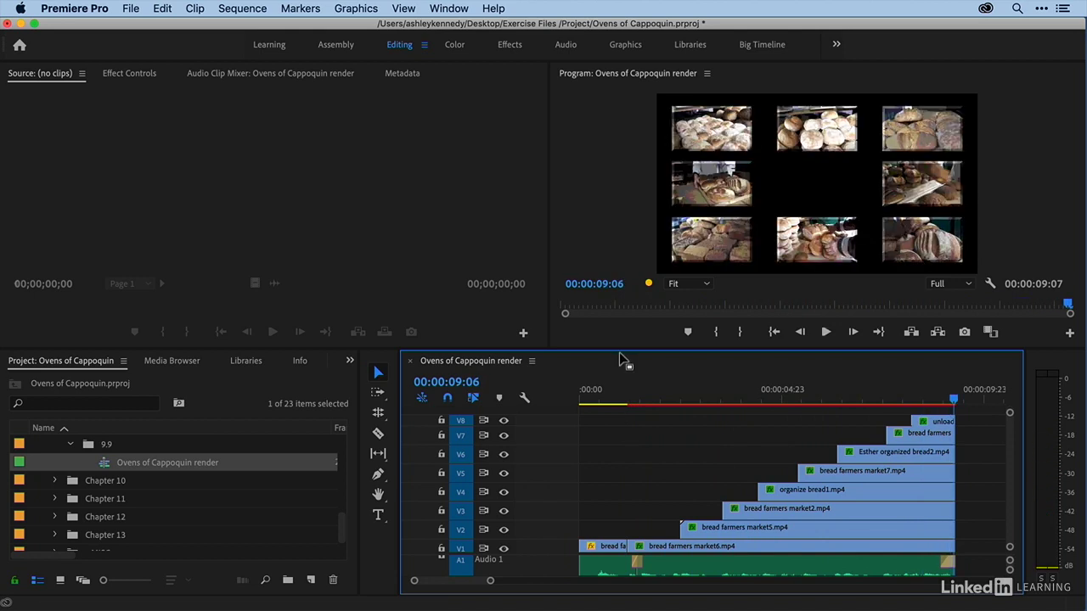
{"action": "mouse_move", "coordinate": [649, 302]}
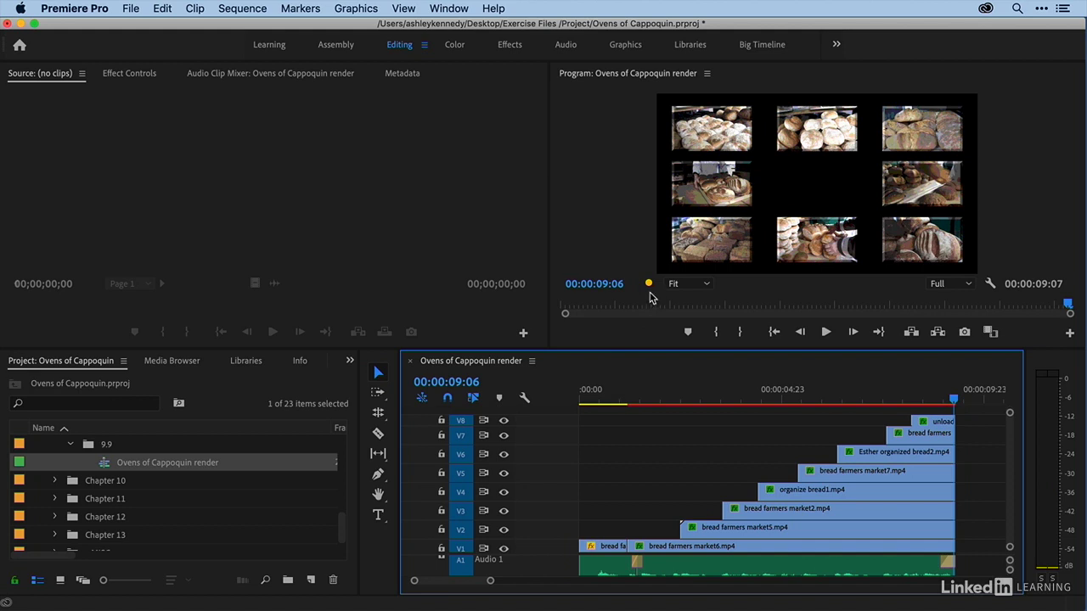
{"action": "mouse_move", "coordinate": [649, 285]}
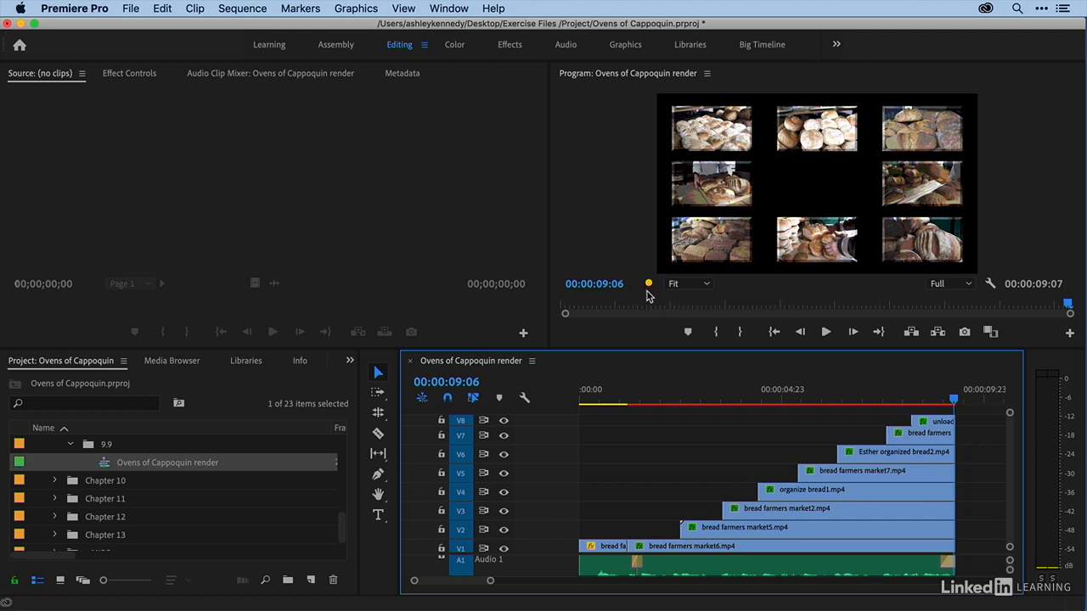
{"action": "mouse_move", "coordinate": [733, 484]}
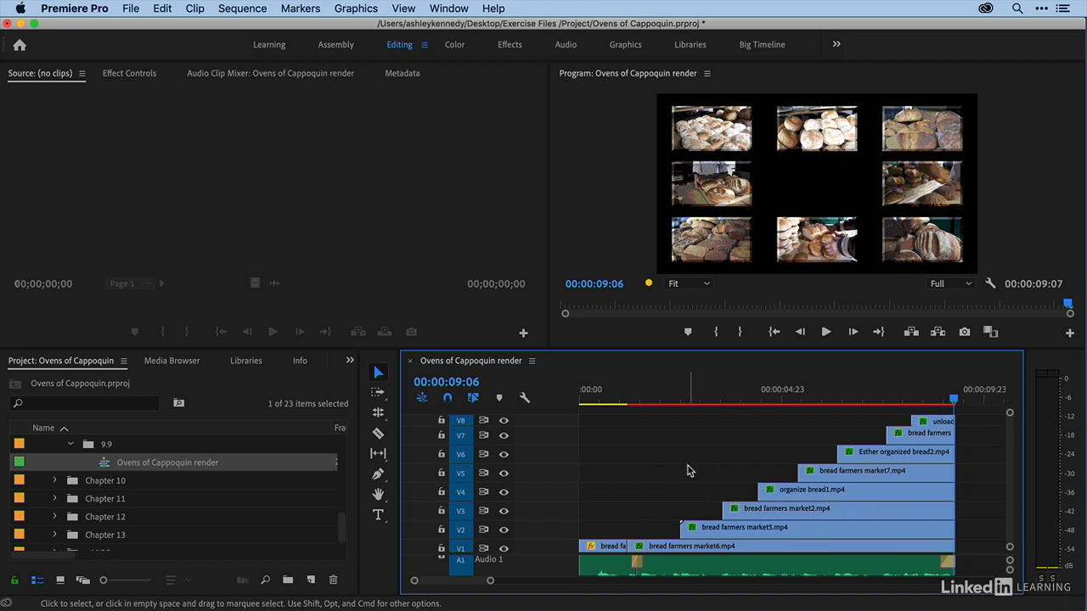
{"action": "mouse_move", "coordinate": [746, 438]}
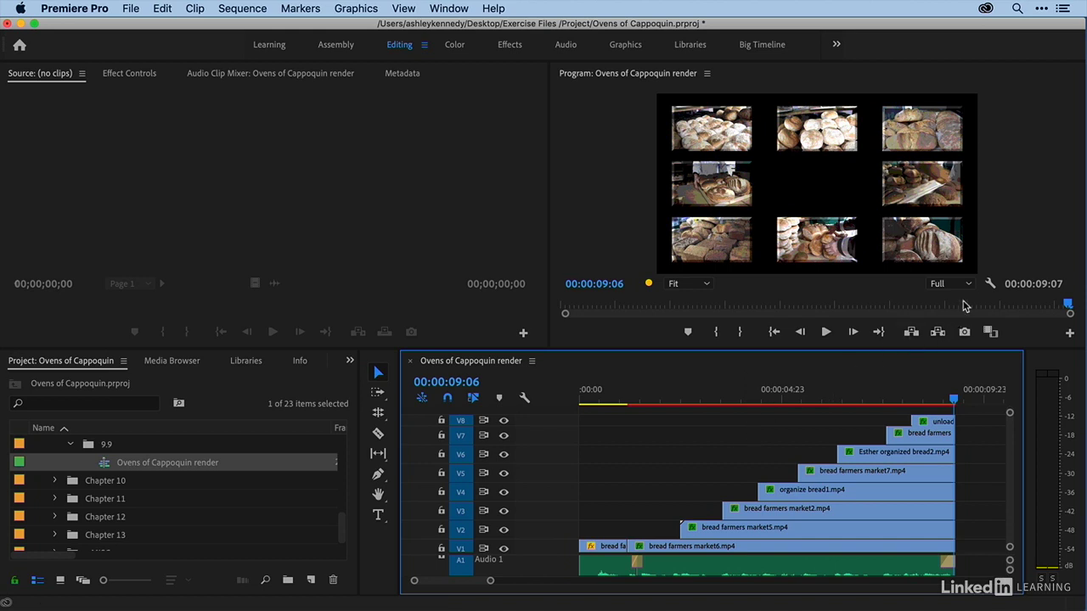
{"action": "left_click", "coordinate": [949, 283]}
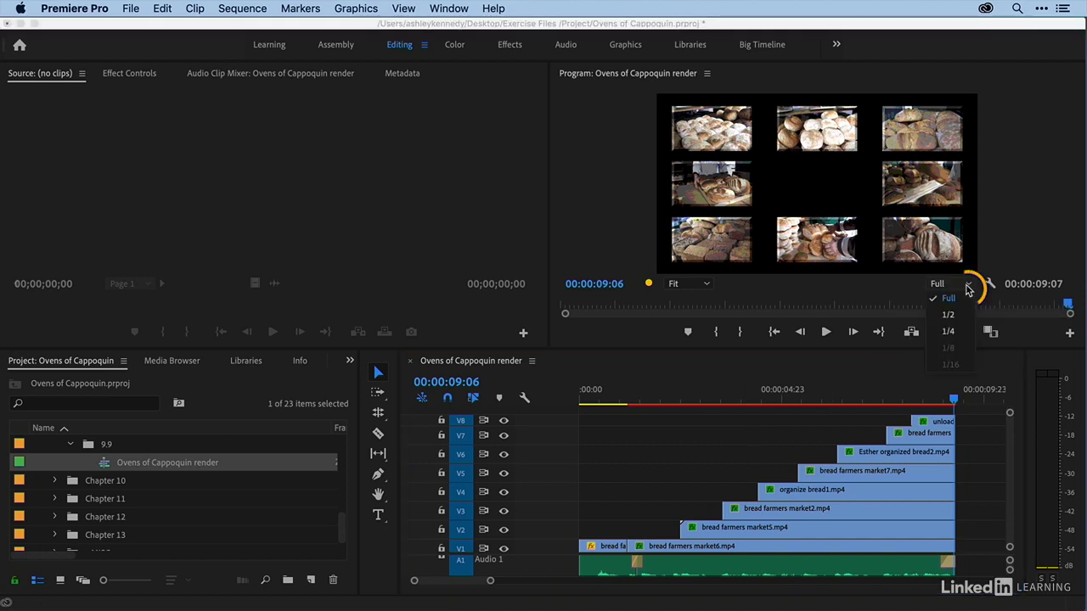
{"action": "mouse_move", "coordinate": [947, 314]}
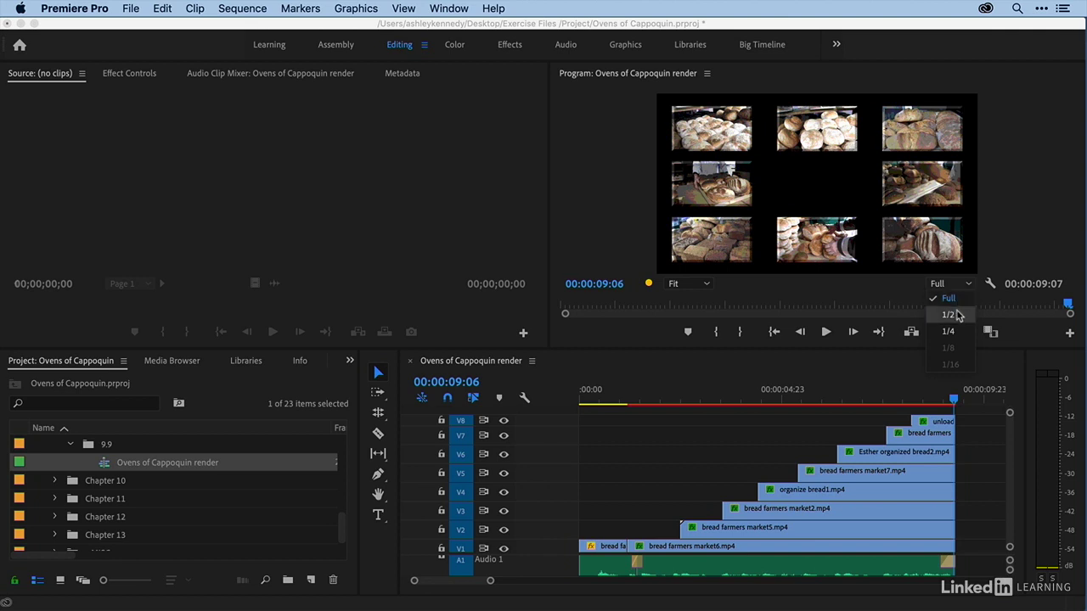
{"action": "left_click", "coordinate": [944, 314]}
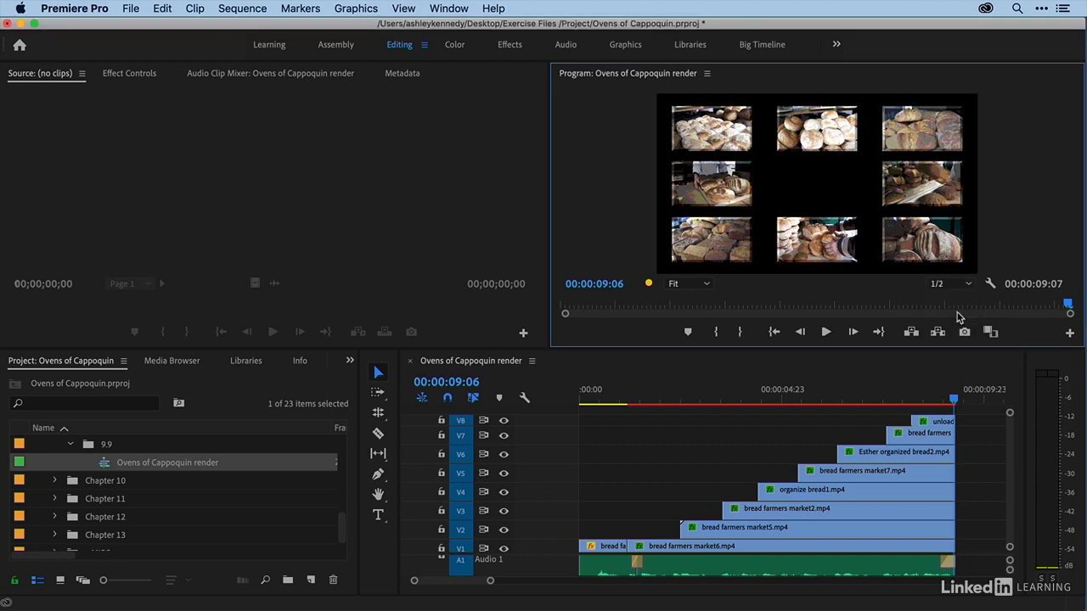
{"action": "mouse_move", "coordinate": [643, 292]}
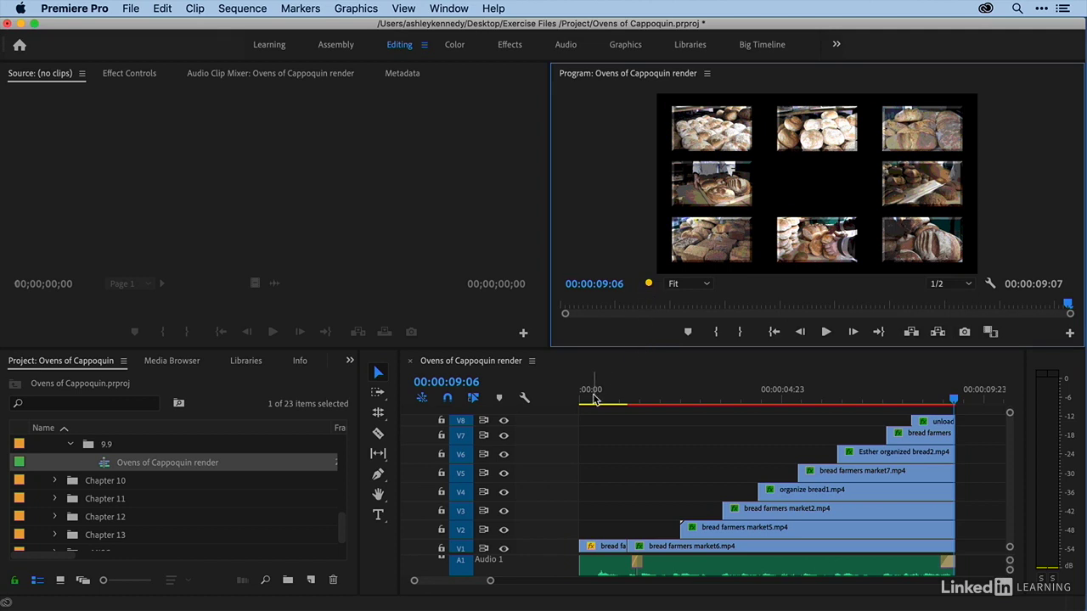
{"action": "left_click", "coordinate": [826, 332]}
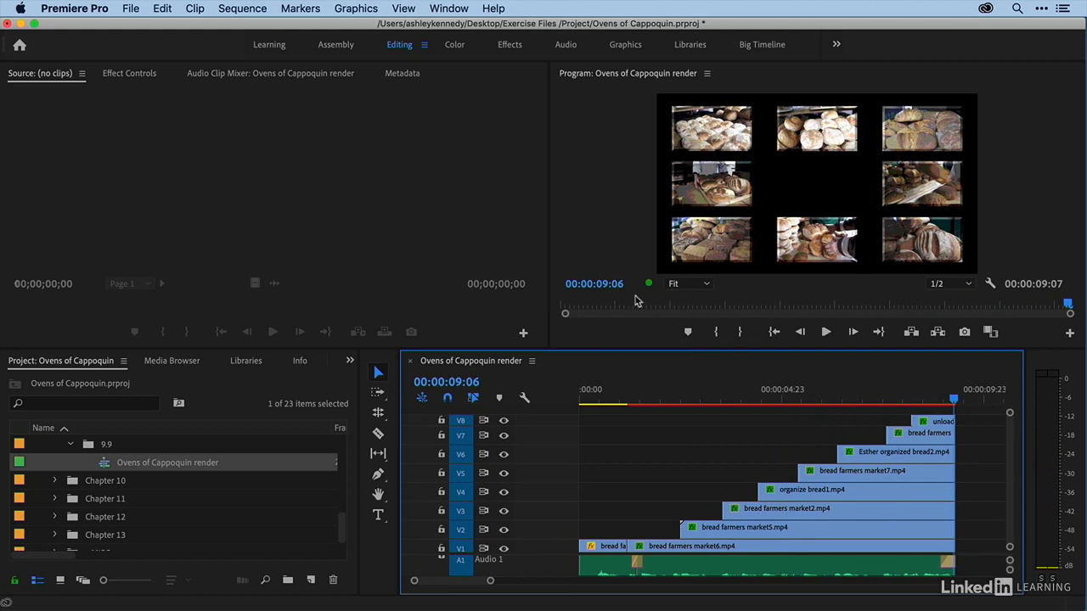
{"action": "left_click", "coordinate": [942, 283]}
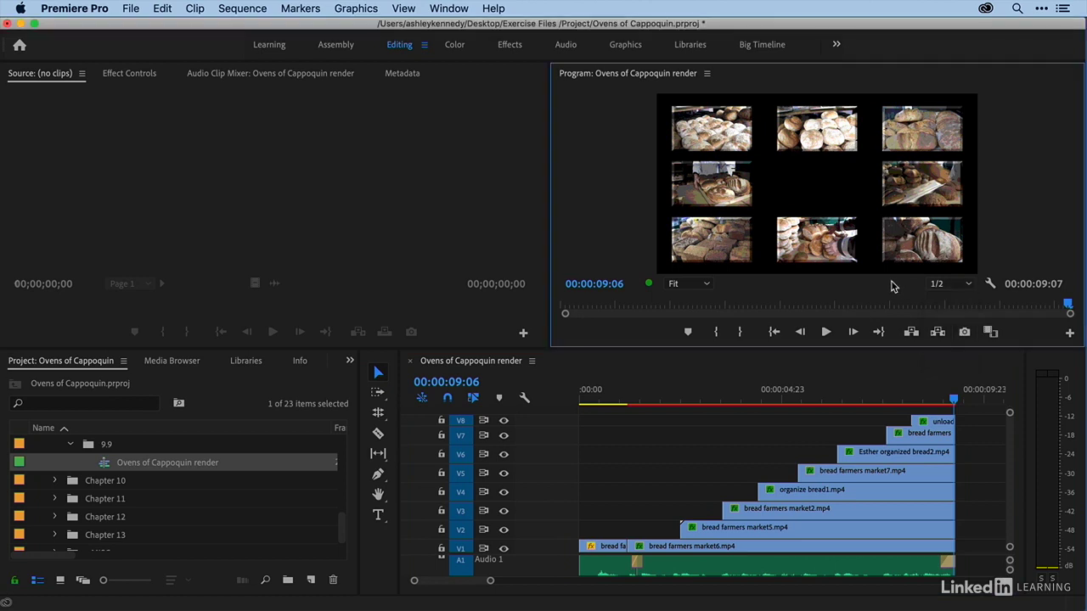
{"action": "mouse_move", "coordinate": [912, 295]}
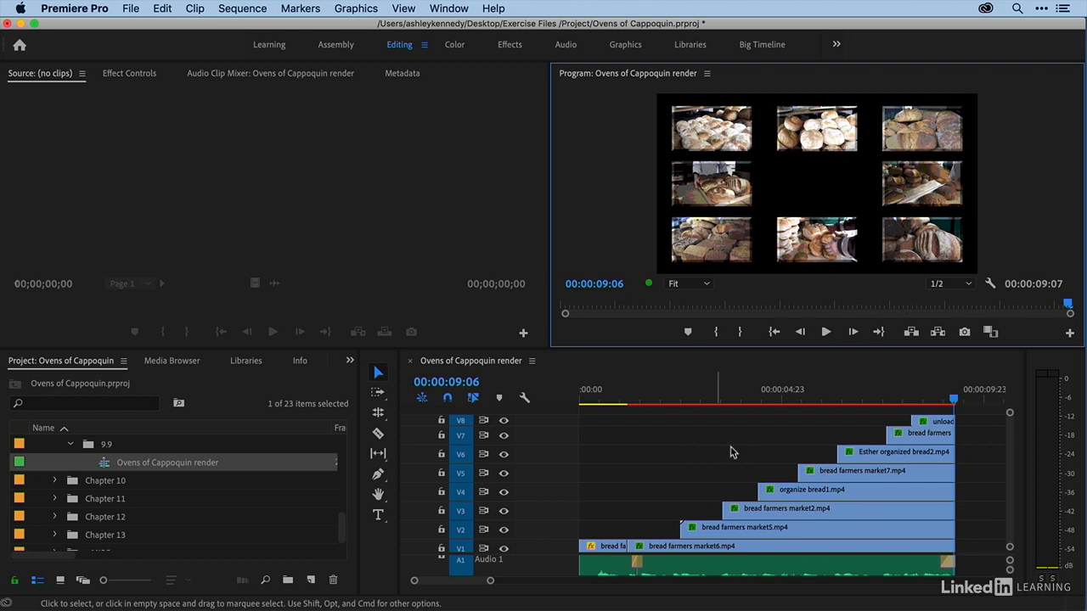
{"action": "mouse_move", "coordinate": [773, 443]}
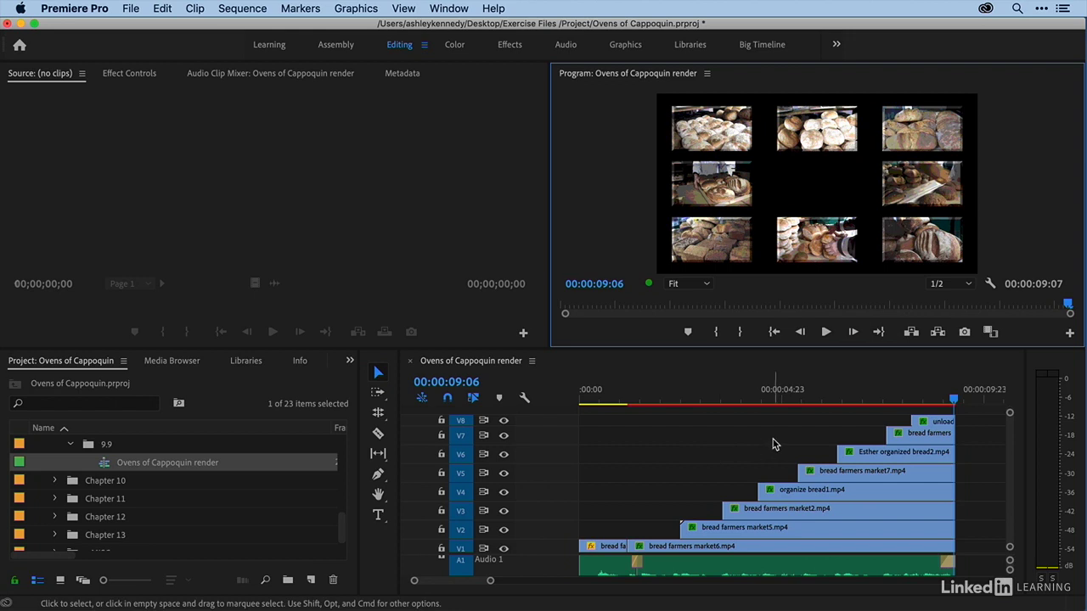
{"action": "mouse_move", "coordinate": [762, 445]}
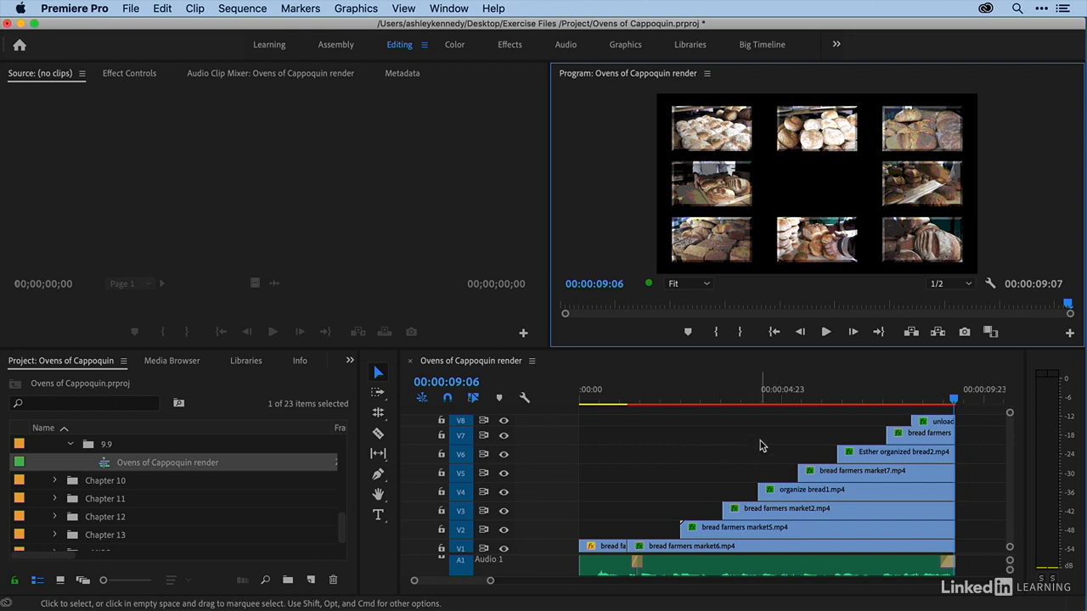
{"action": "mouse_move", "coordinate": [837, 408]}
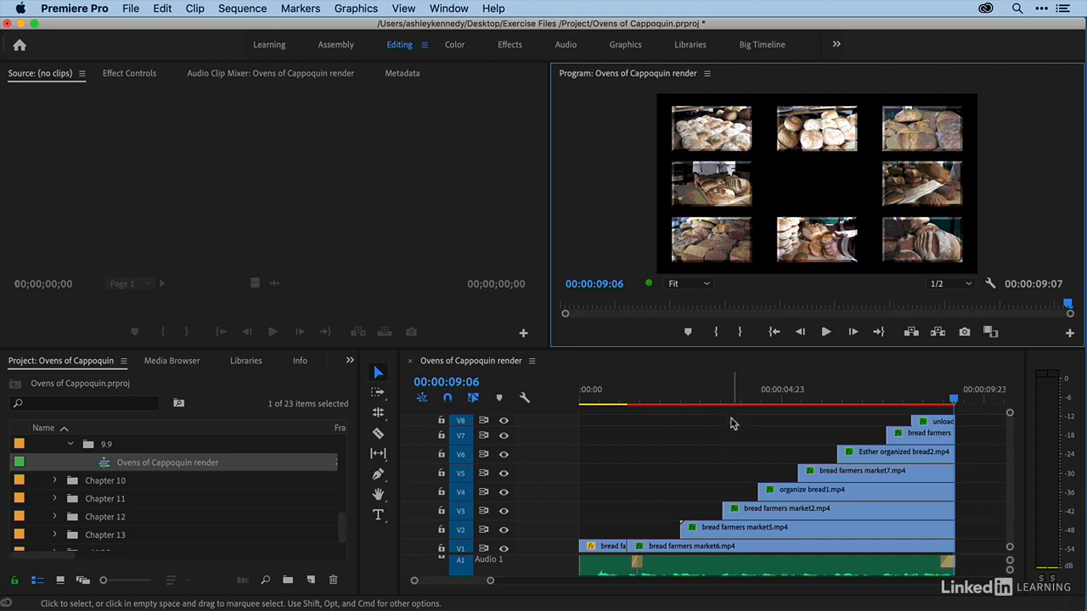
{"action": "mouse_move", "coordinate": [713, 433]}
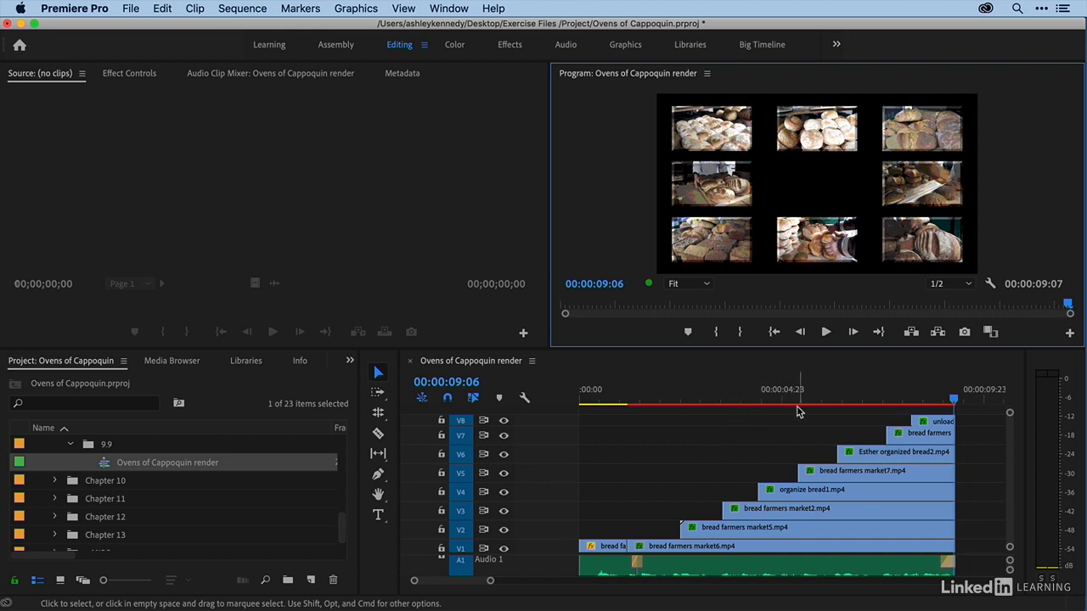
{"action": "mouse_move", "coordinate": [898, 392]}
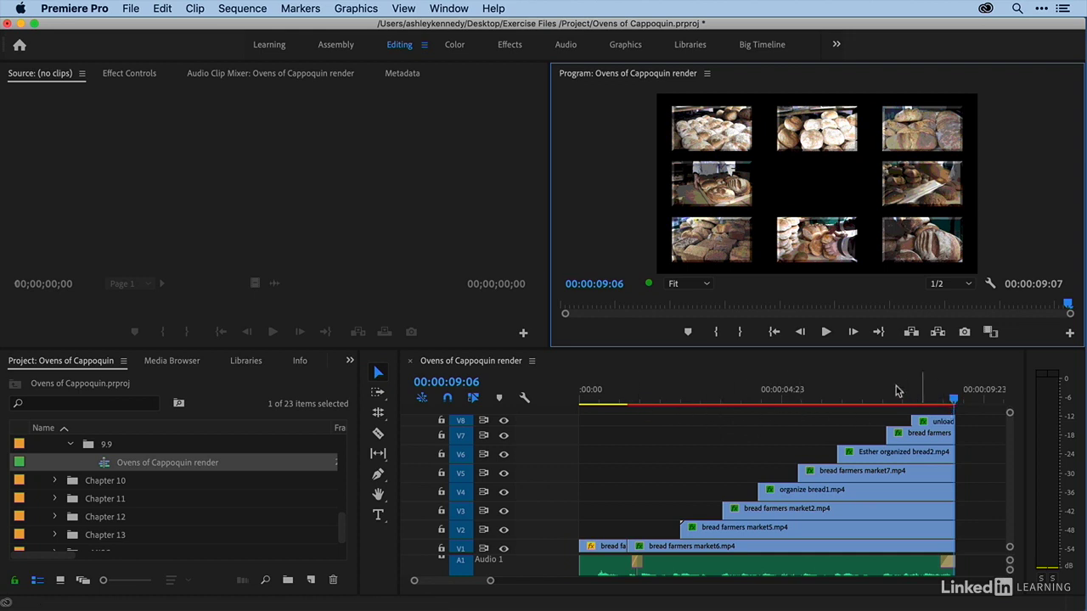
{"action": "mouse_move", "coordinate": [896, 392]}
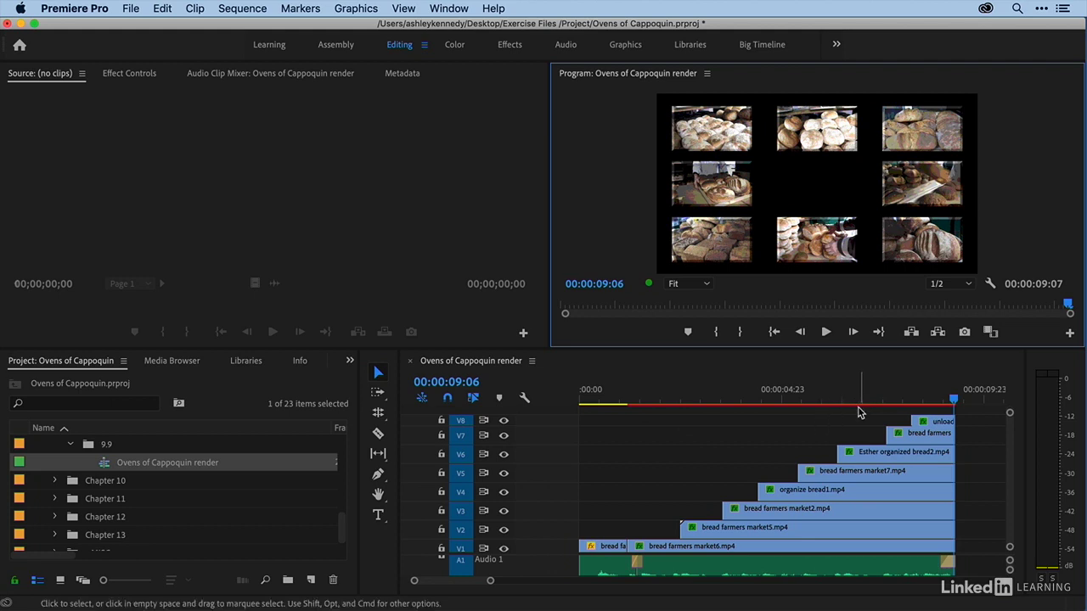
{"action": "mouse_move", "coordinate": [832, 445]}
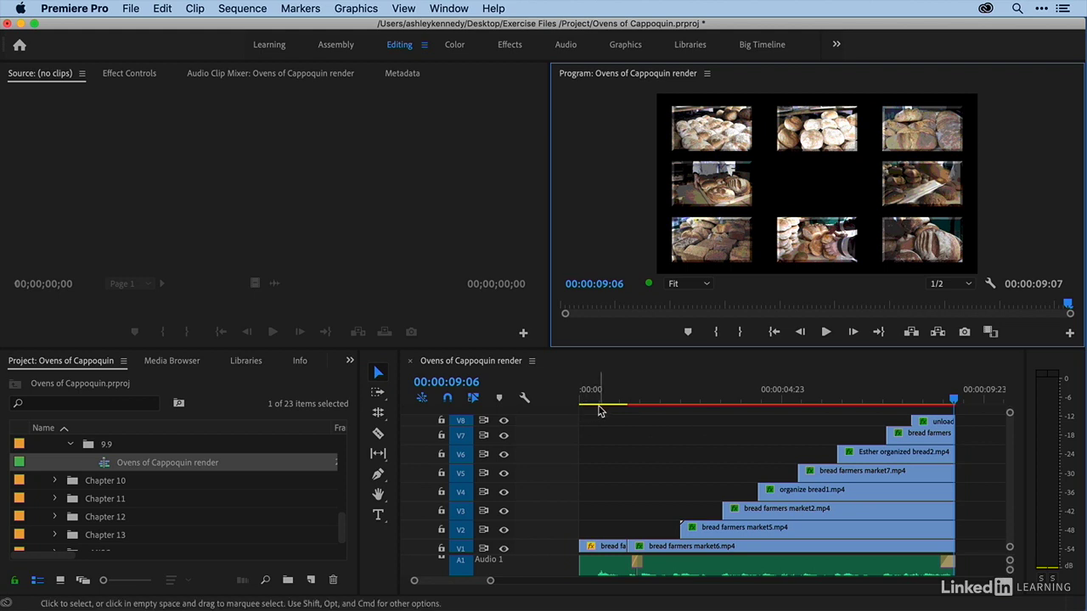
{"action": "mouse_move", "coordinate": [610, 411]}
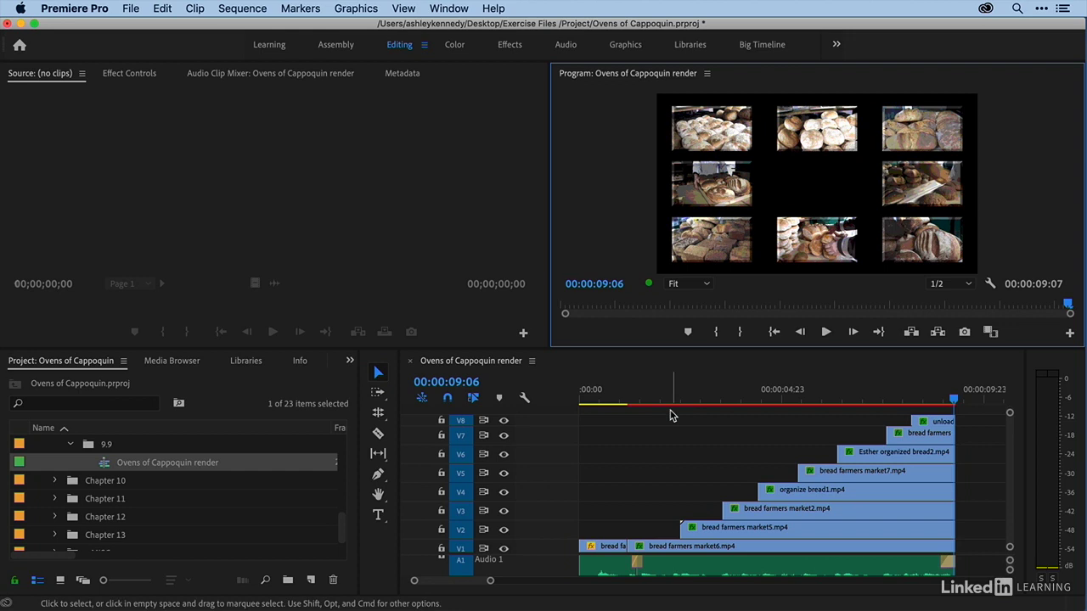
{"action": "mouse_move", "coordinate": [684, 417]}
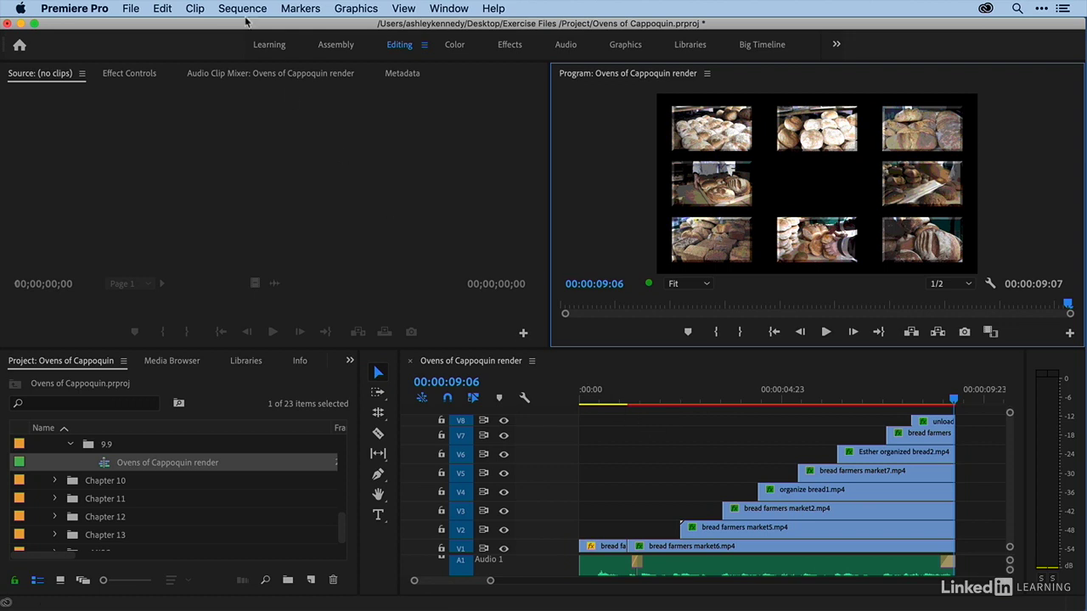
Step: Activate the timeline and run Sequence > Render Effects In to Out across the whole sequence
{"action": "left_click", "coordinate": [242, 8]}
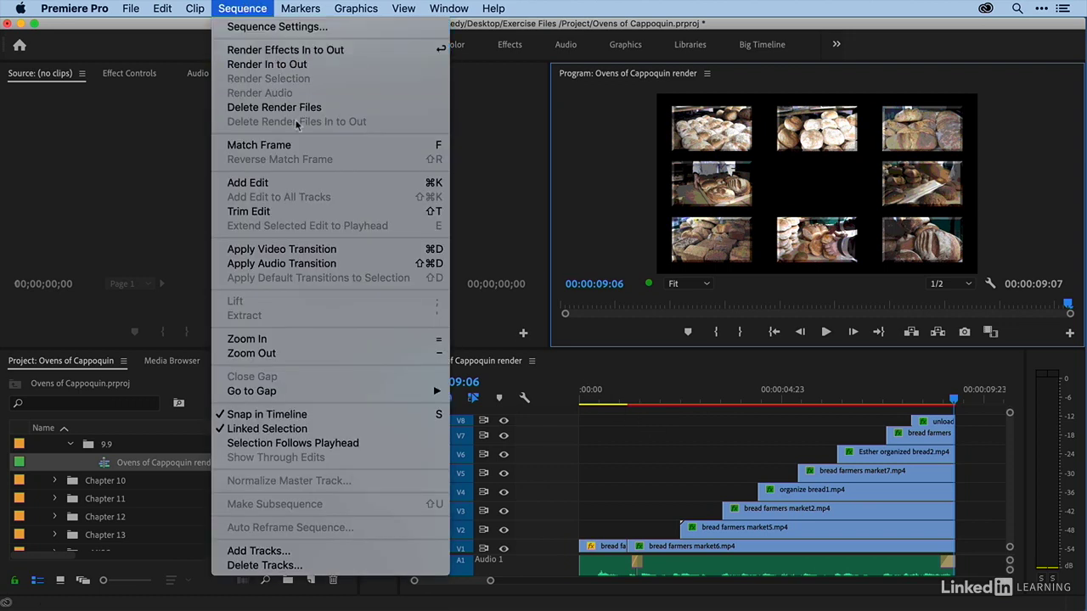
{"action": "mouse_move", "coordinate": [268, 63]}
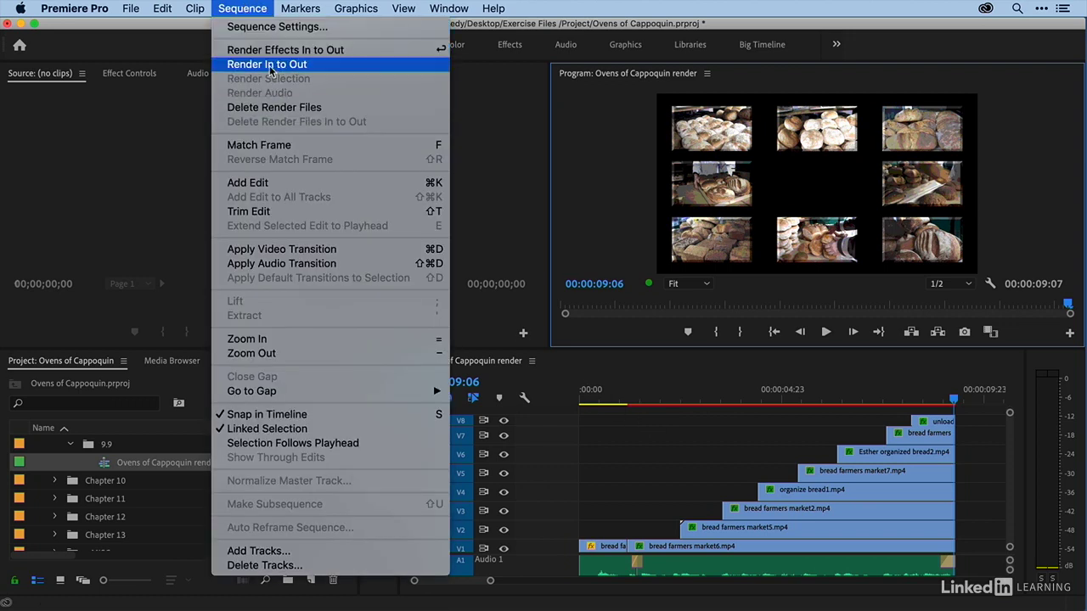
{"action": "mouse_move", "coordinate": [285, 50]}
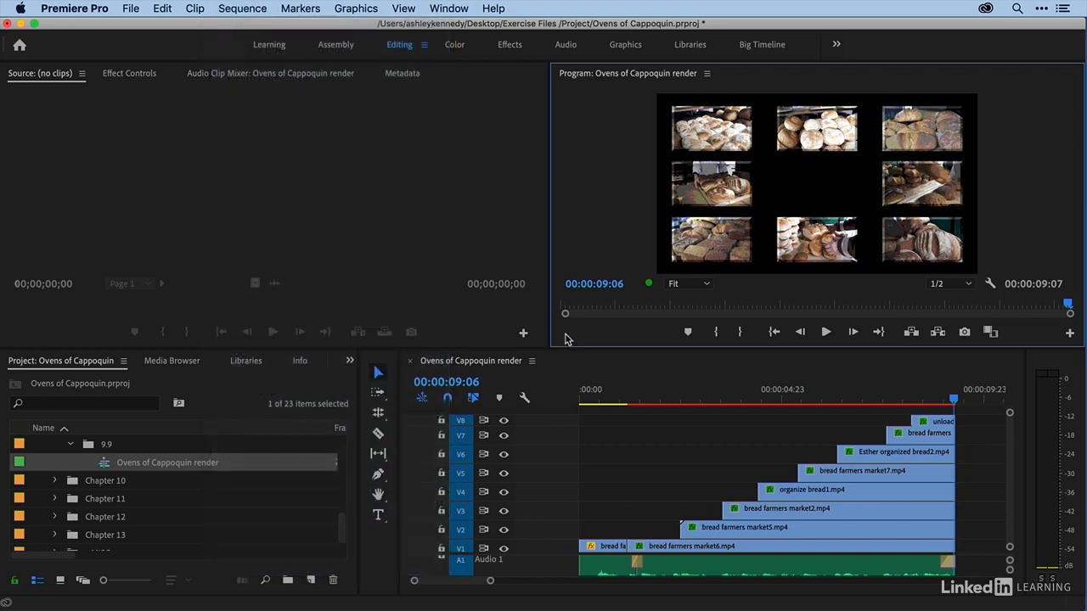
{"action": "left_click", "coordinate": [976, 389]}
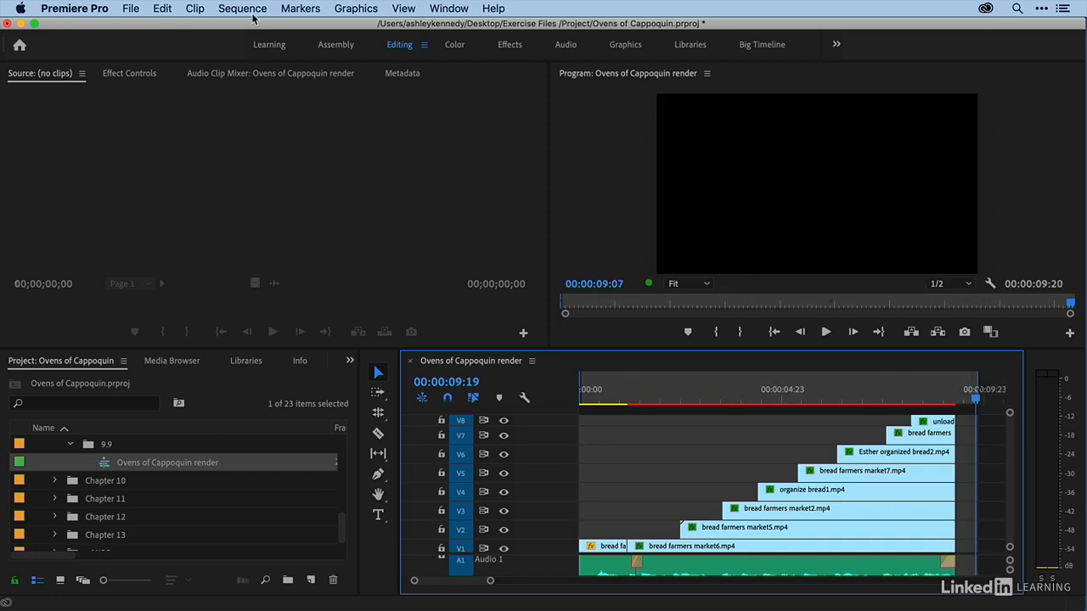
{"action": "left_click", "coordinate": [242, 7]}
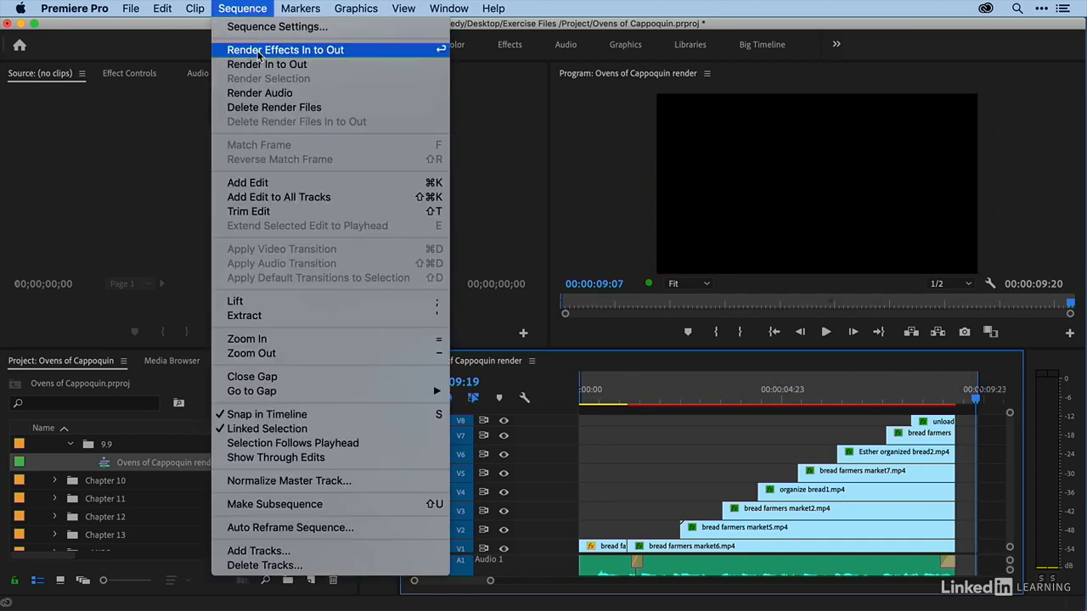
{"action": "left_click", "coordinate": [284, 50]}
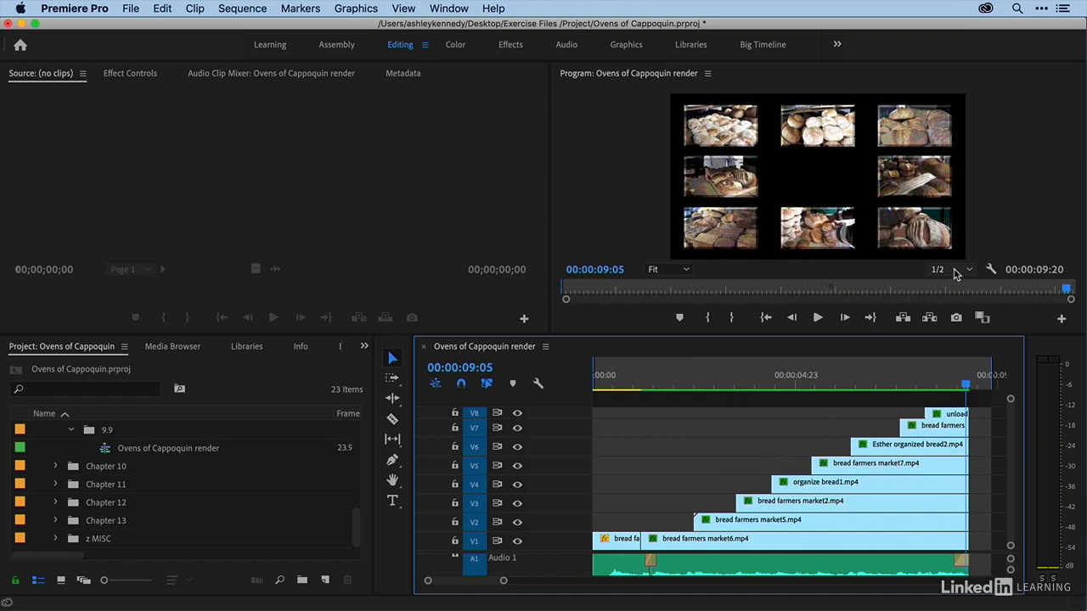
Step: Set Program Monitor playback resolution to Full and play the rendered sequence
{"action": "left_click", "coordinate": [951, 269]}
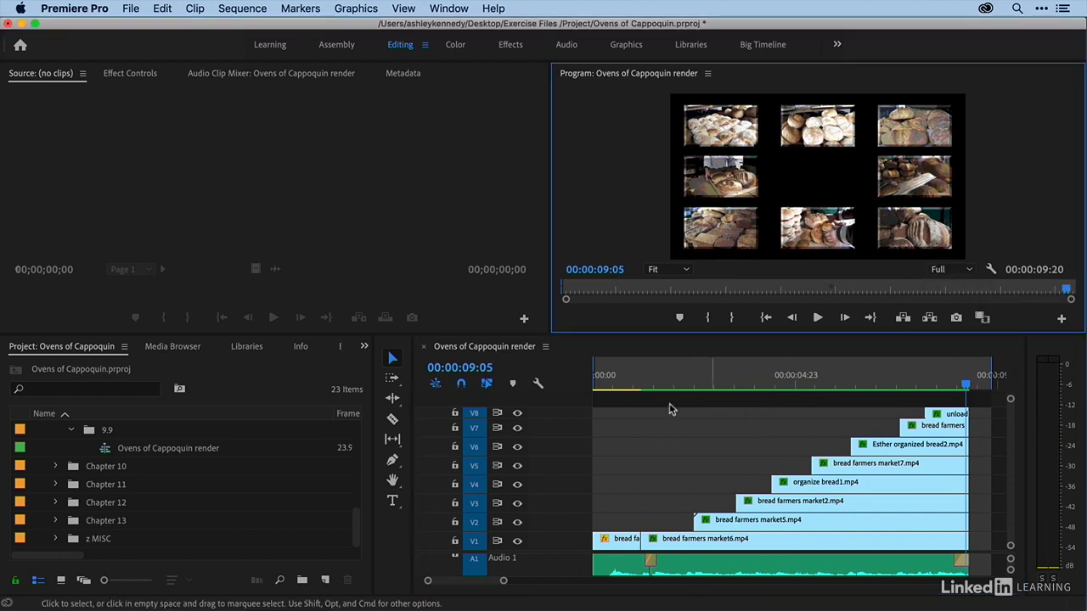
{"action": "mouse_move", "coordinate": [772, 414]}
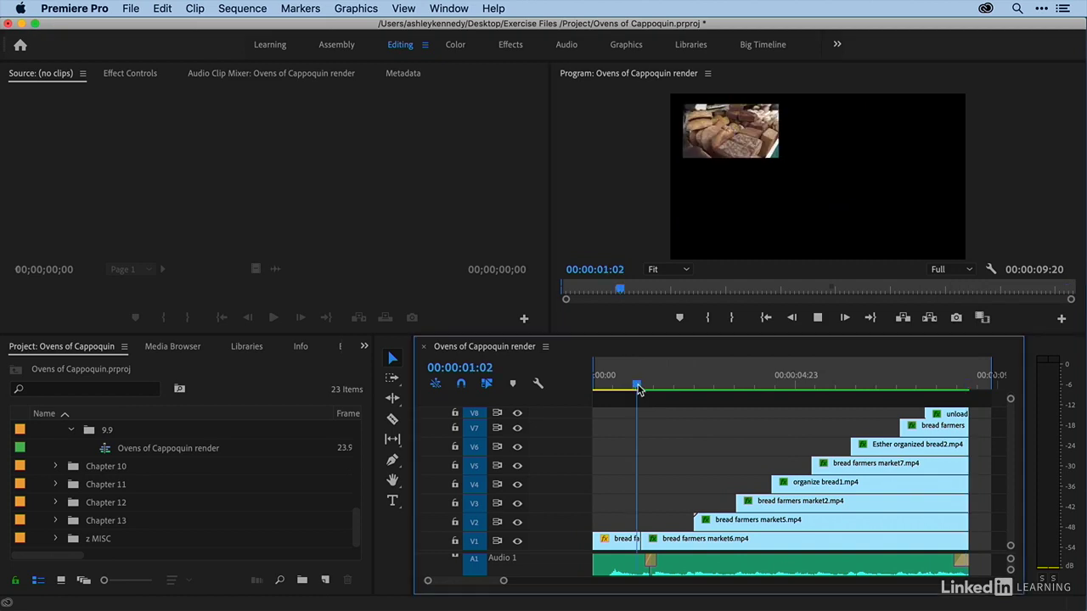
{"action": "left_click", "coordinate": [714, 386]}
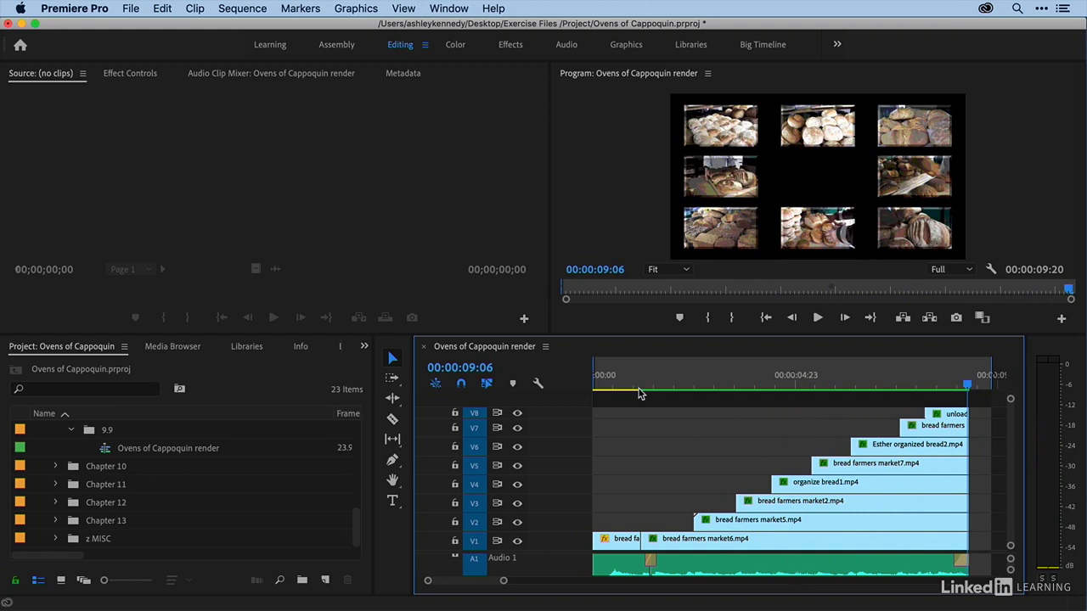
{"action": "mouse_move", "coordinate": [626, 384]}
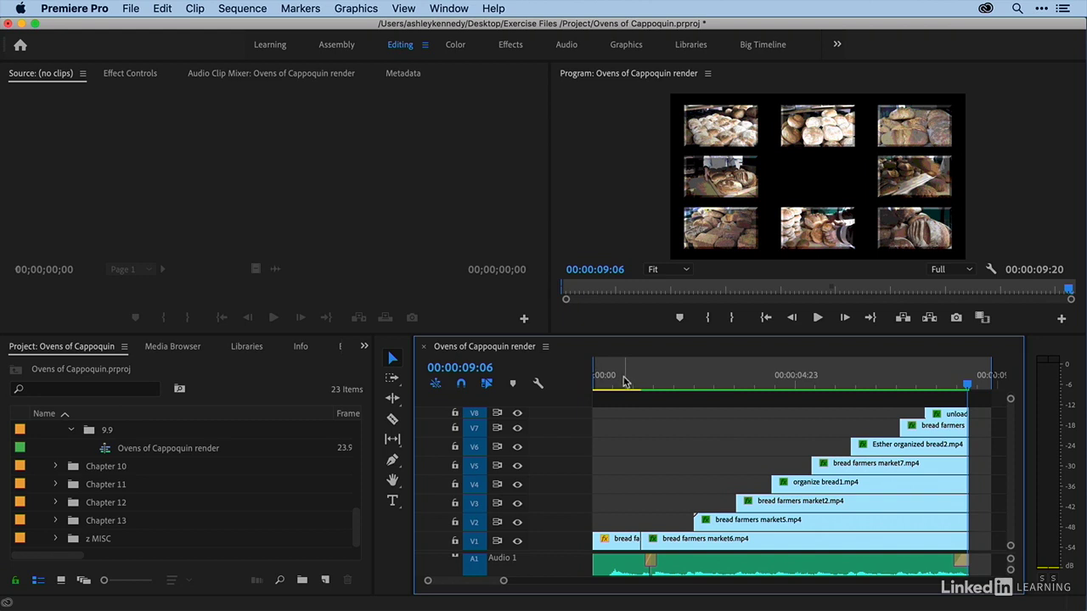
{"action": "mouse_move", "coordinate": [660, 380]}
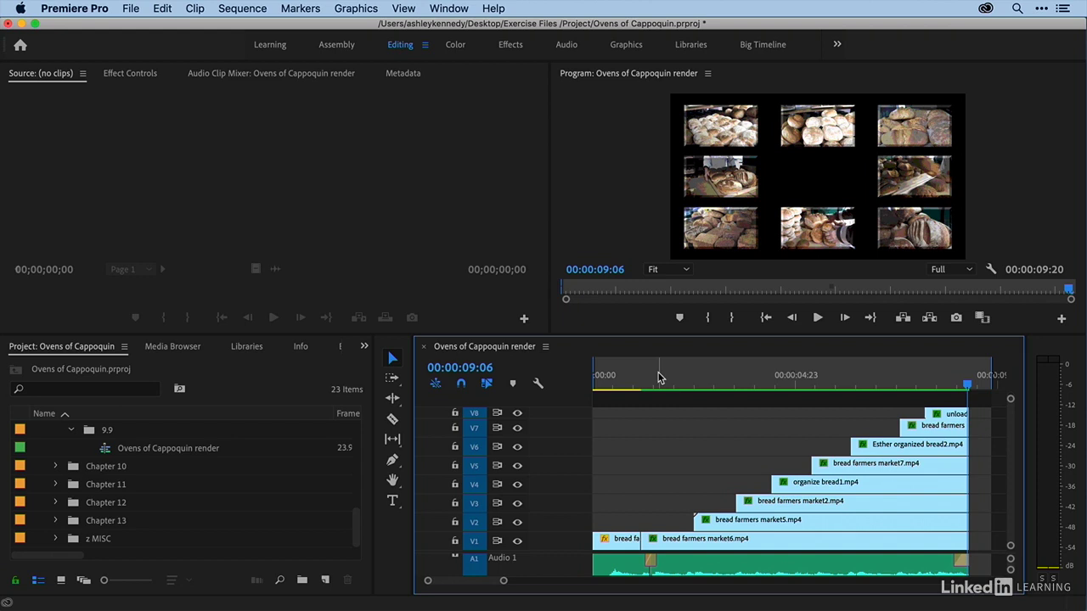
{"action": "mouse_move", "coordinate": [615, 378]}
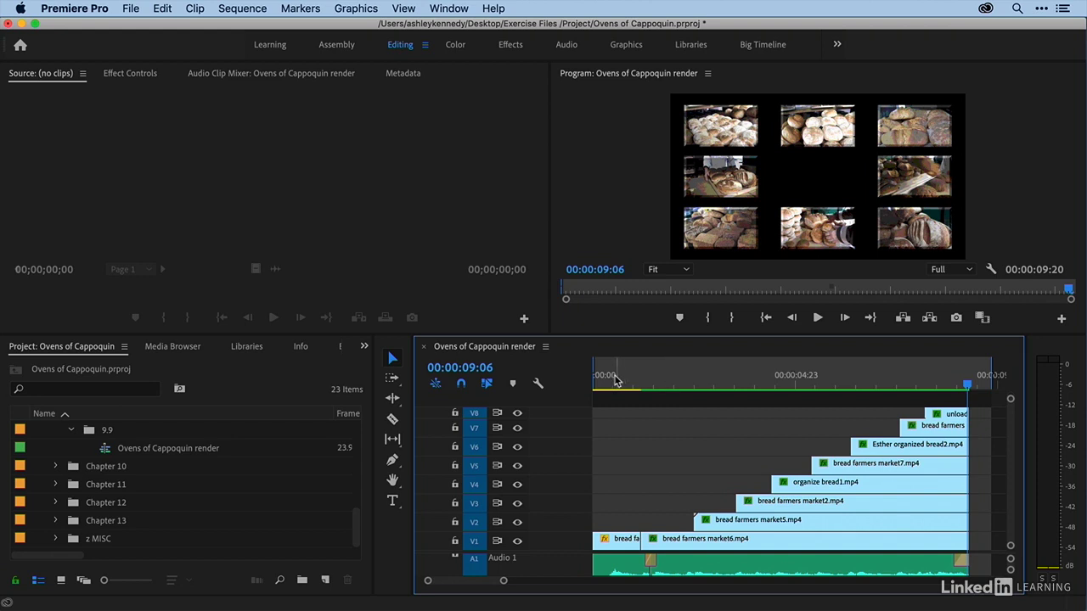
{"action": "mouse_move", "coordinate": [628, 382]}
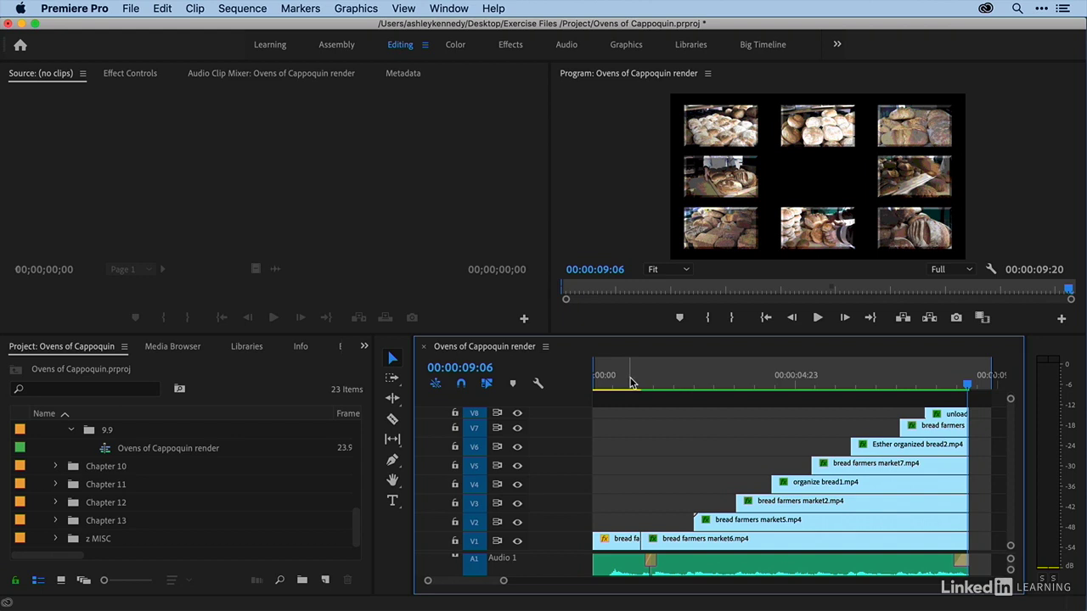
{"action": "mouse_move", "coordinate": [624, 380]}
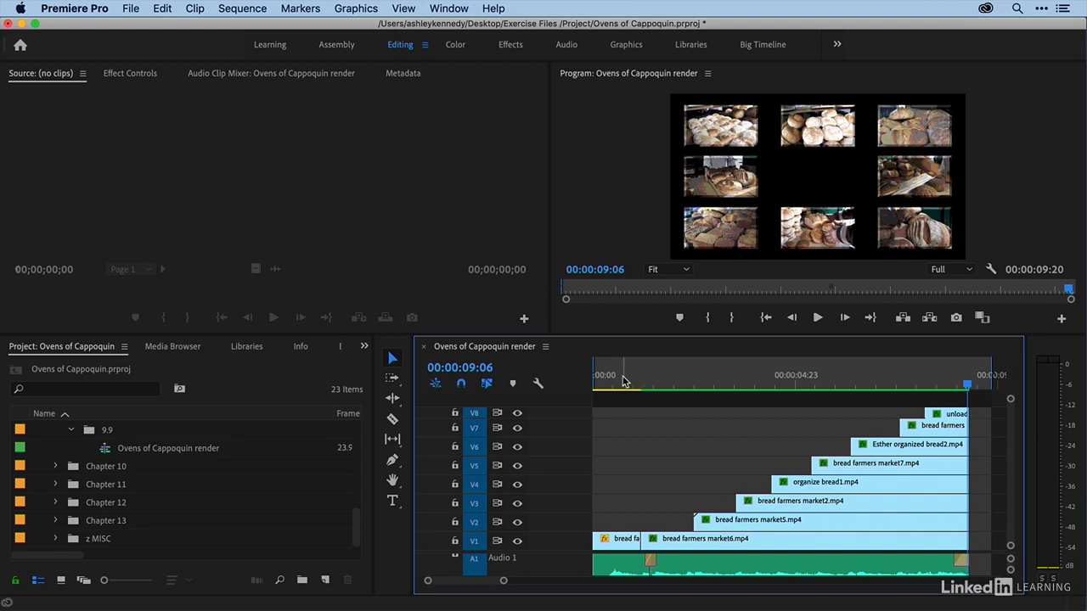
{"action": "mouse_move", "coordinate": [613, 383]}
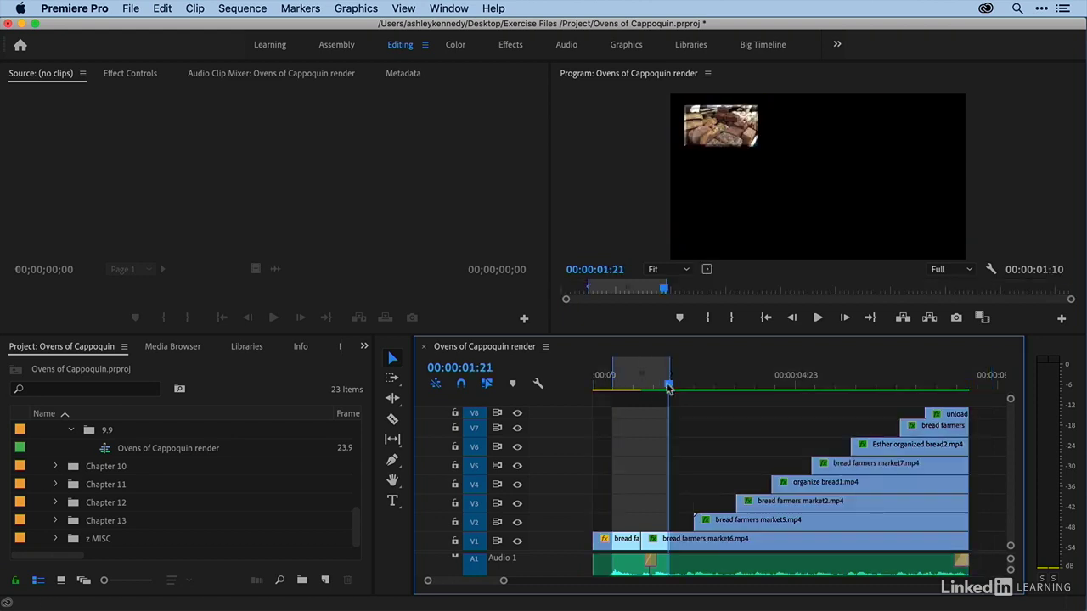
{"action": "mouse_move", "coordinate": [632, 410]}
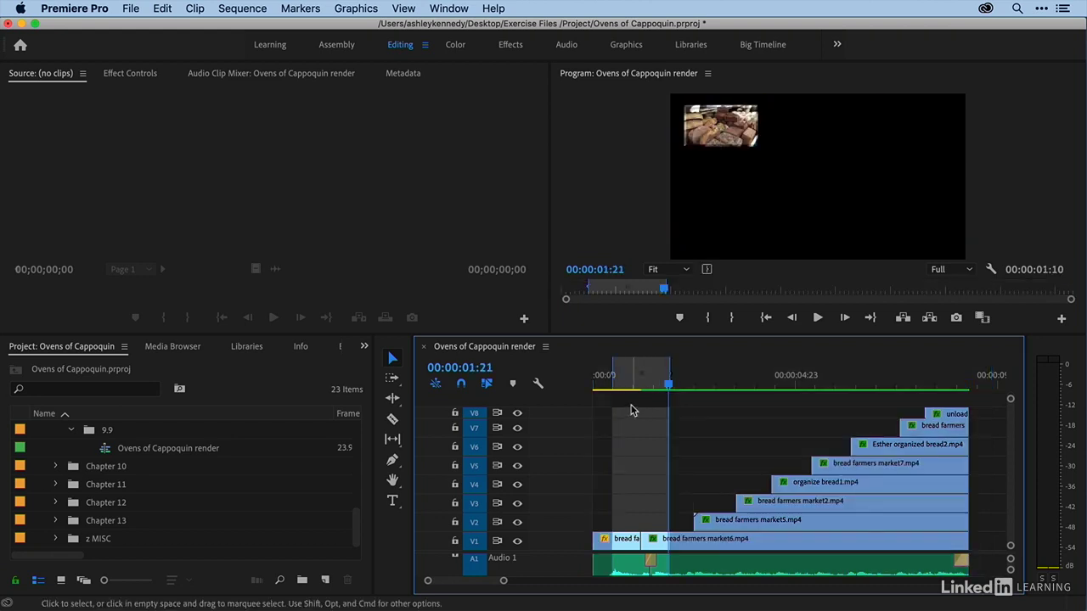
Step: Choose Sequence > Render In to Out to render only the marked opening range
{"action": "left_click", "coordinate": [242, 8]}
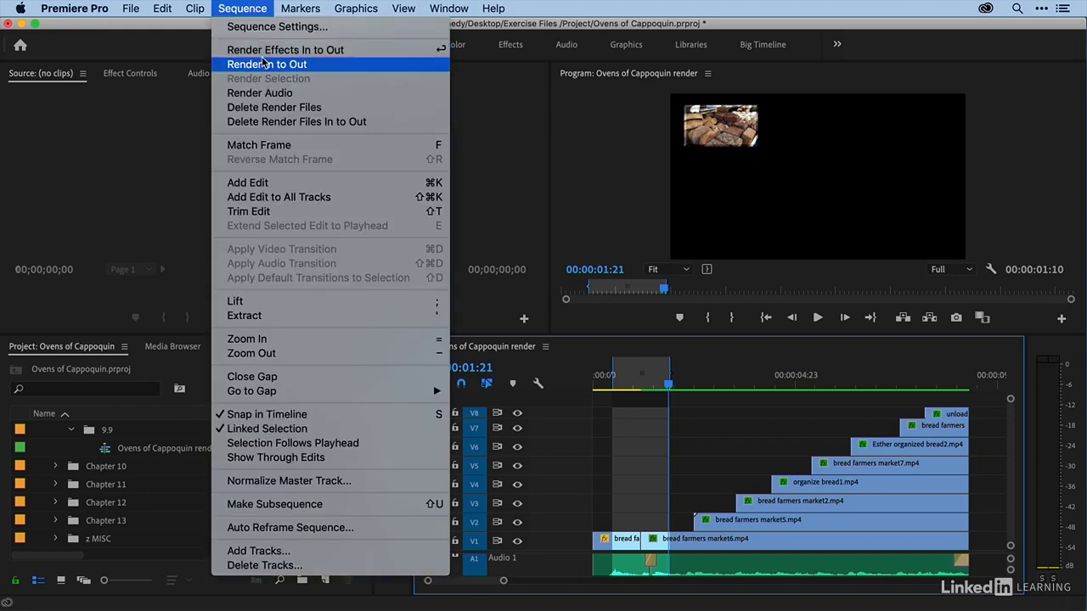
{"action": "left_click", "coordinate": [267, 63]}
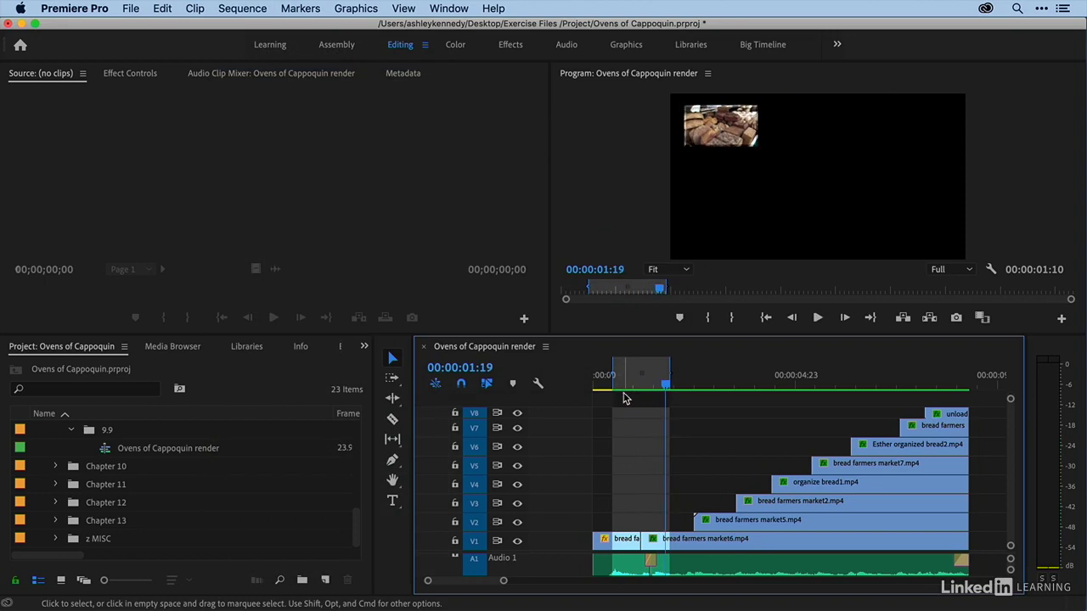
{"action": "mouse_move", "coordinate": [651, 397]}
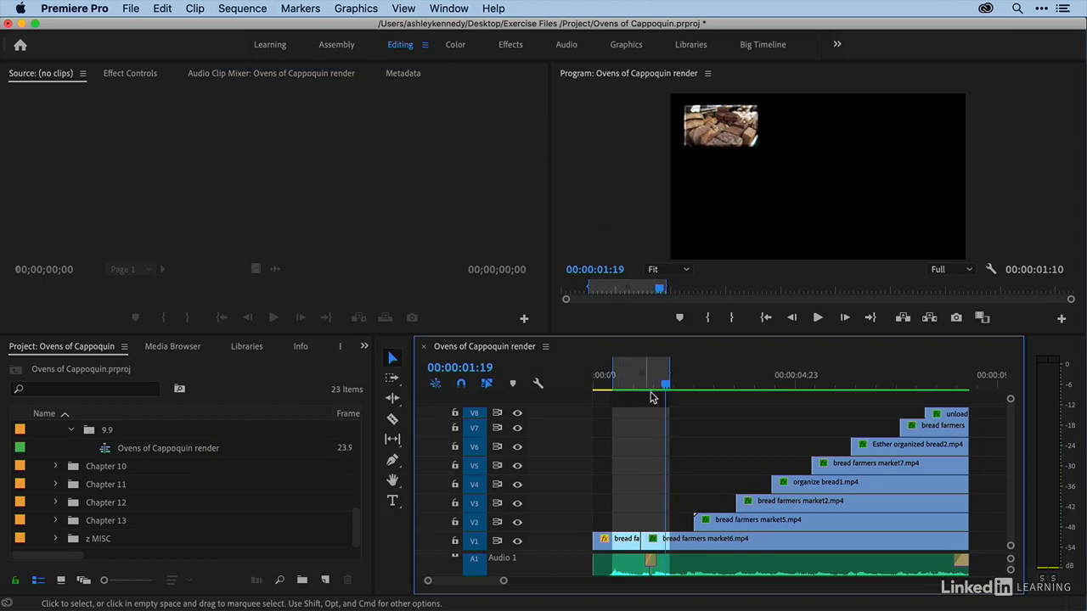